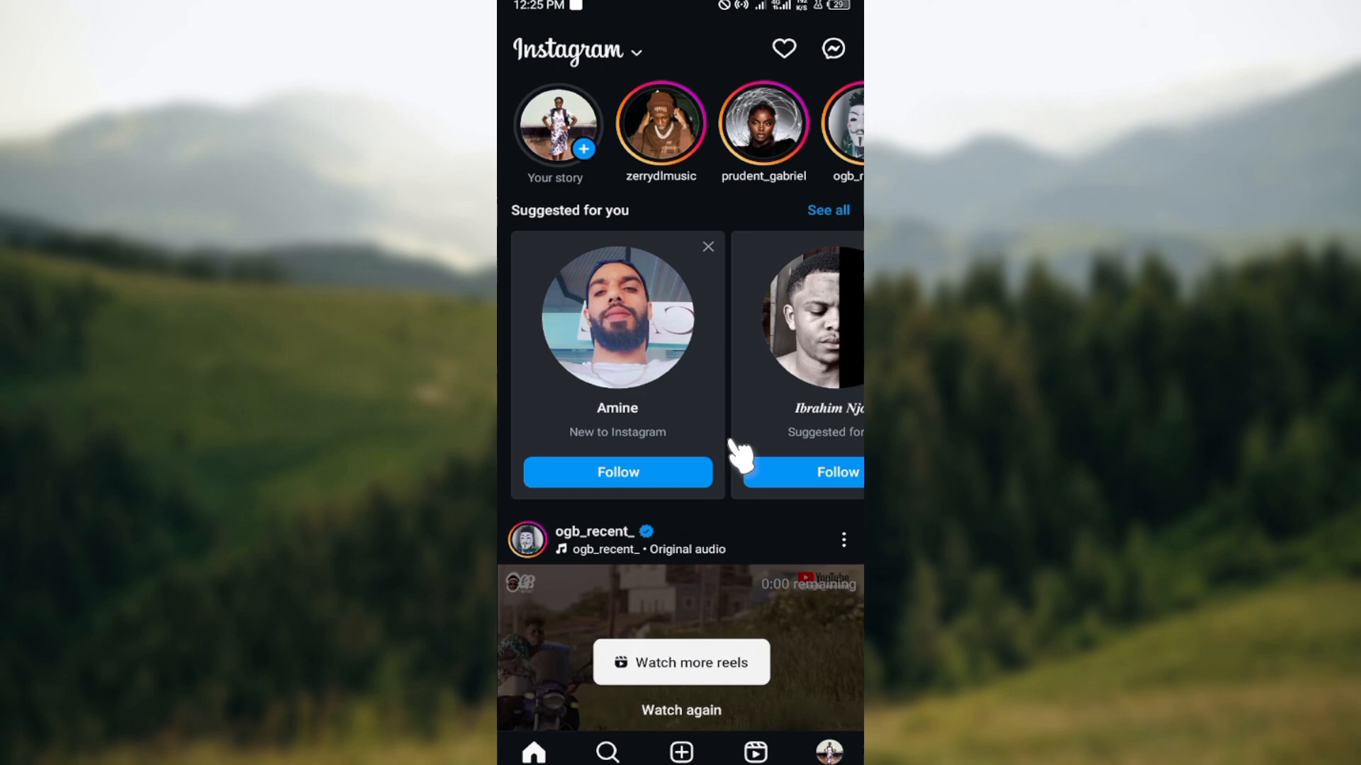
mouse_move(737, 455)
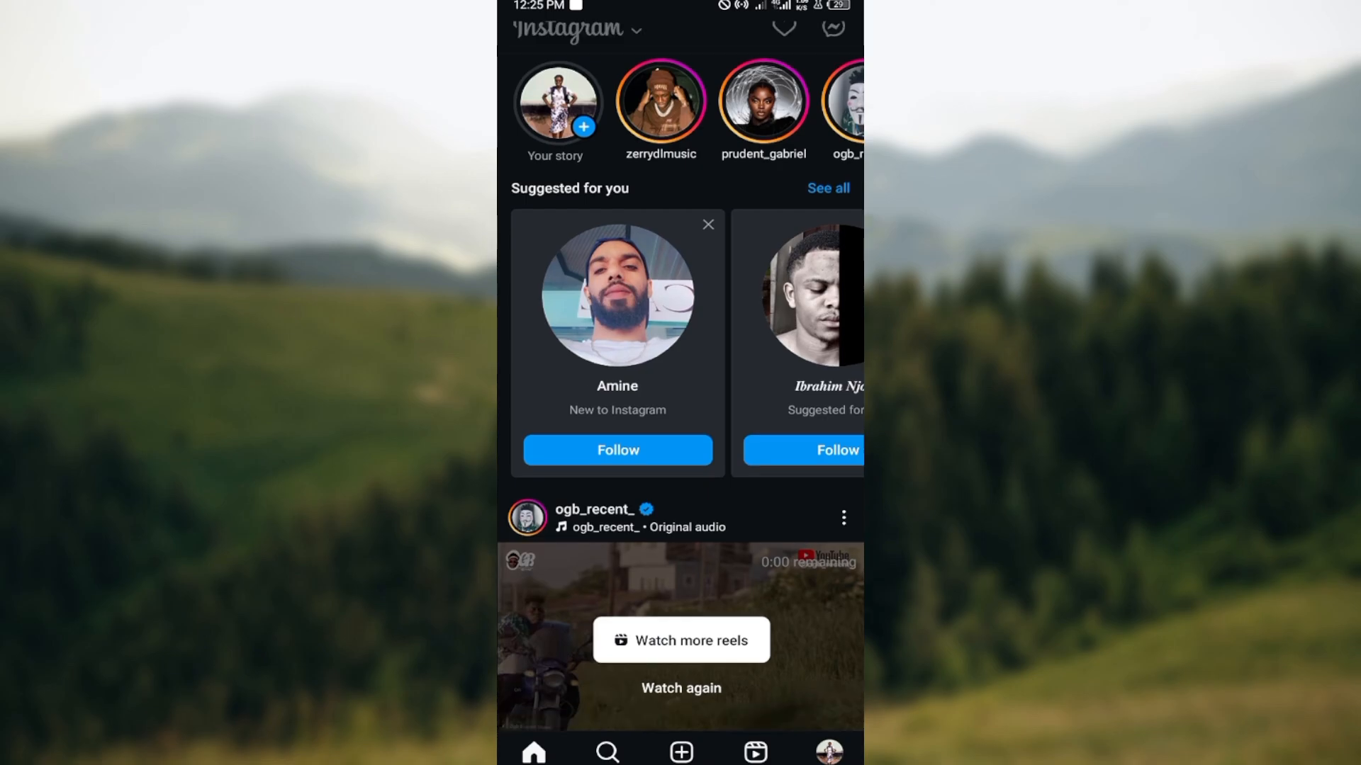
Step: Begin a new post from the create icon, showing the recent photos and videos gallery
scroll("down", 3)
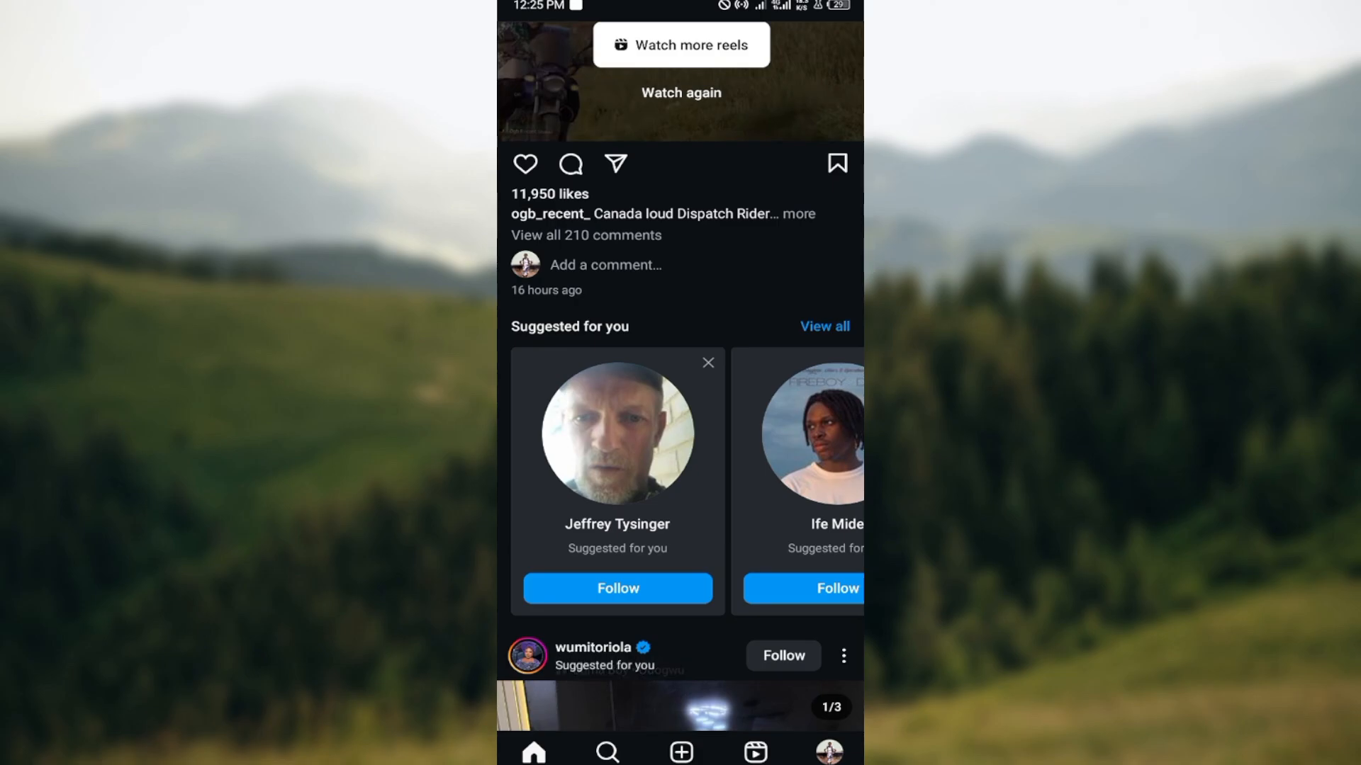
left_click(681, 751)
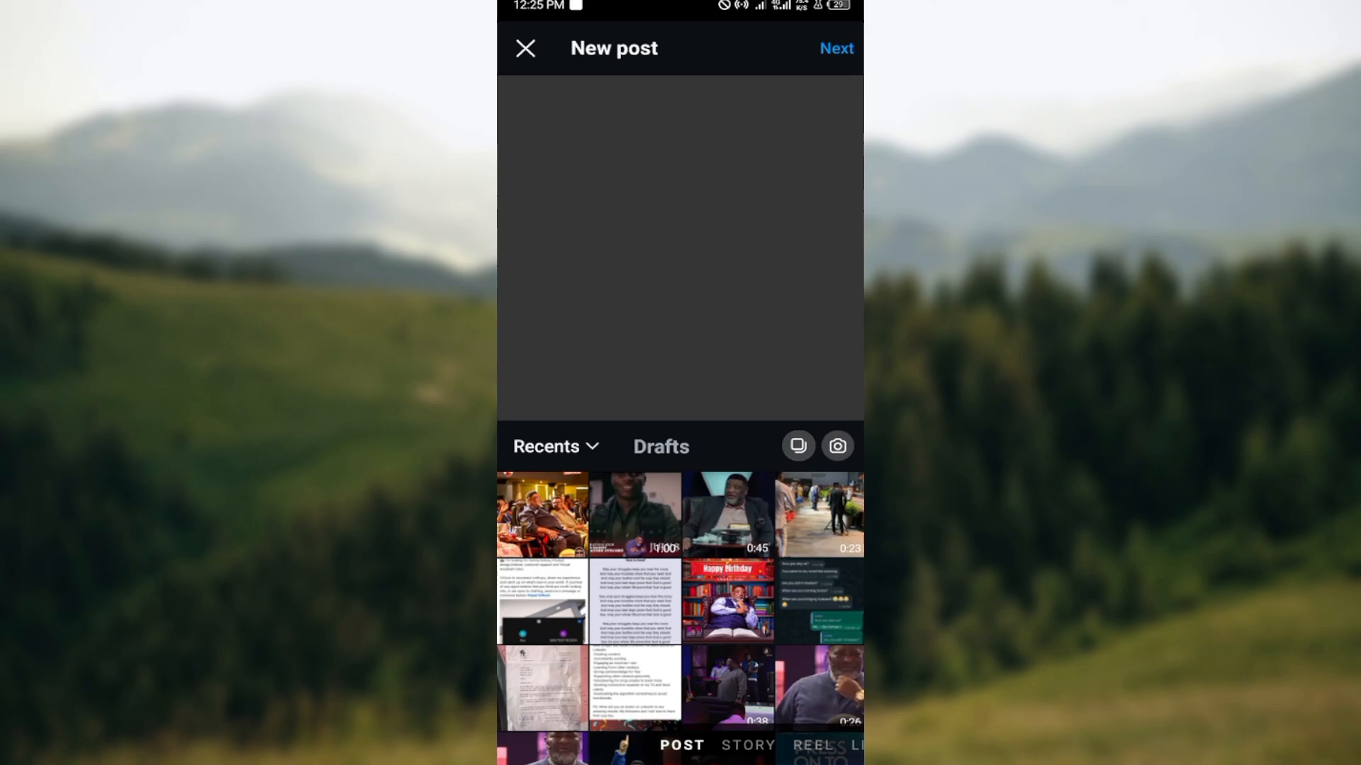
scroll("down", 3)
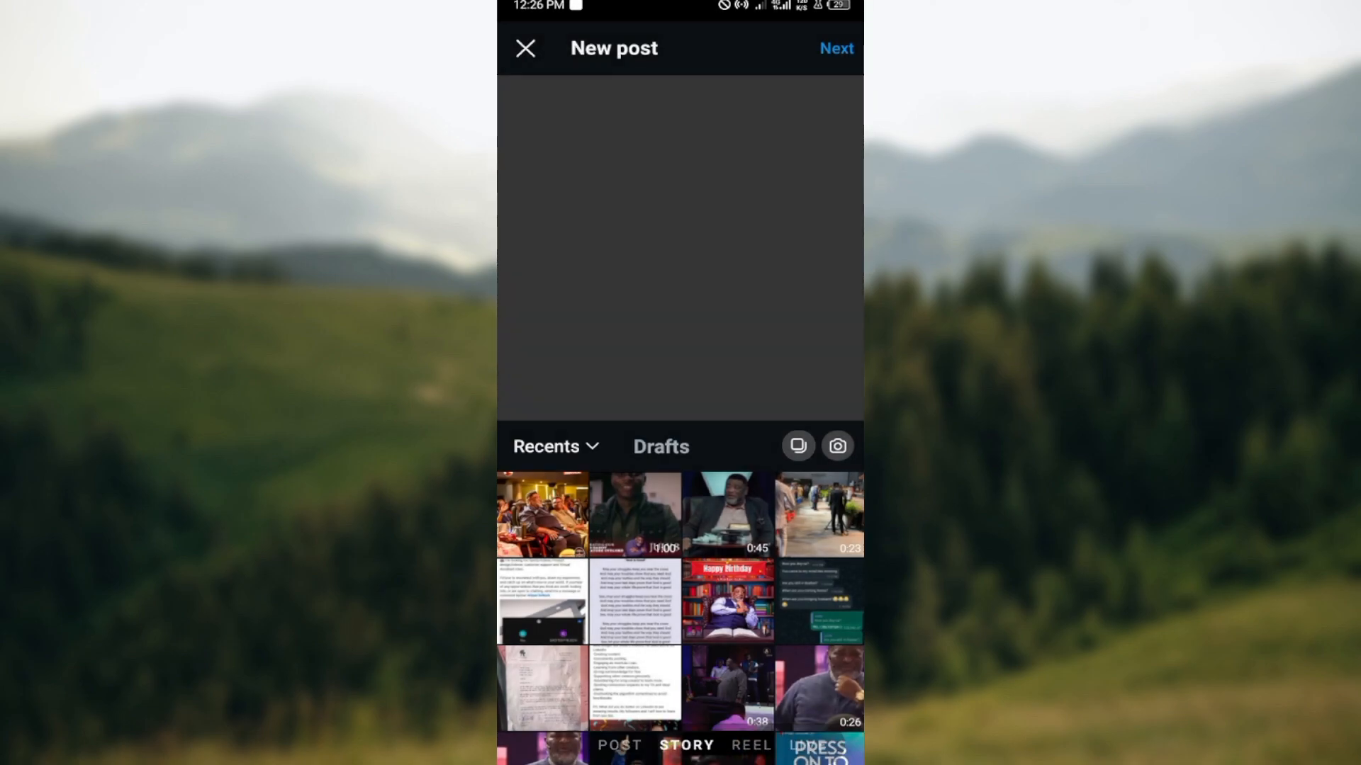
Step: Switch to the story camera and browse effects until Doodle Heart is applied
left_click(682, 744)
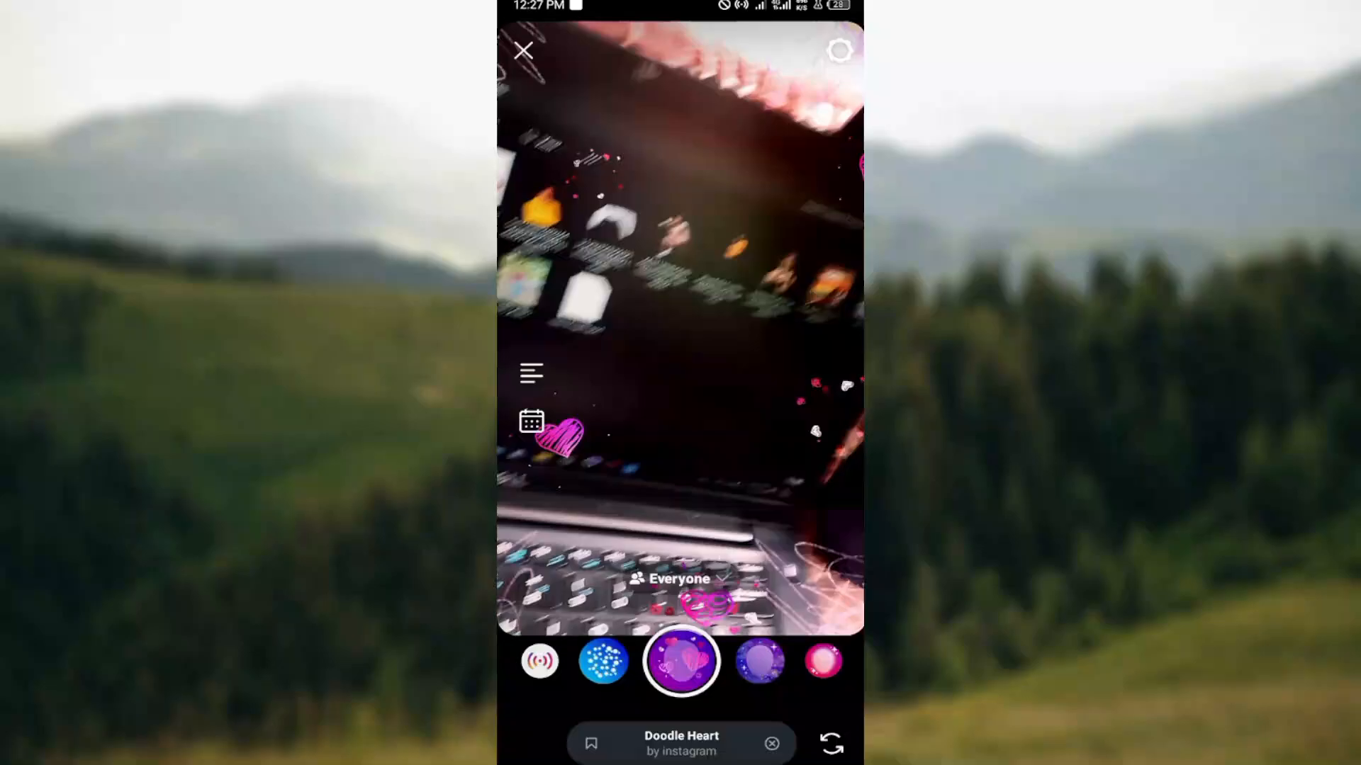
Step: Review the Camera settings page for Story, Reels, Live and camera-roll options, then leave it
left_click(837, 51)
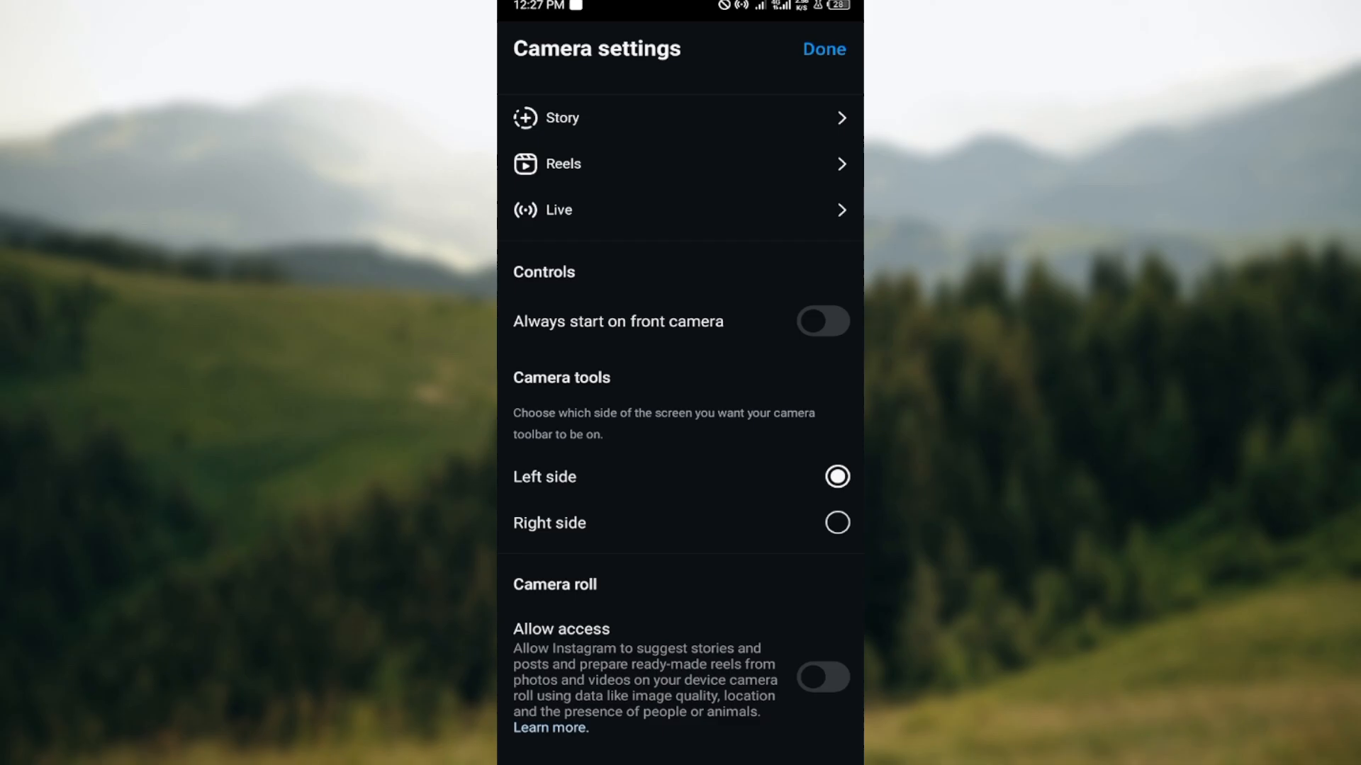
left_click(822, 49)
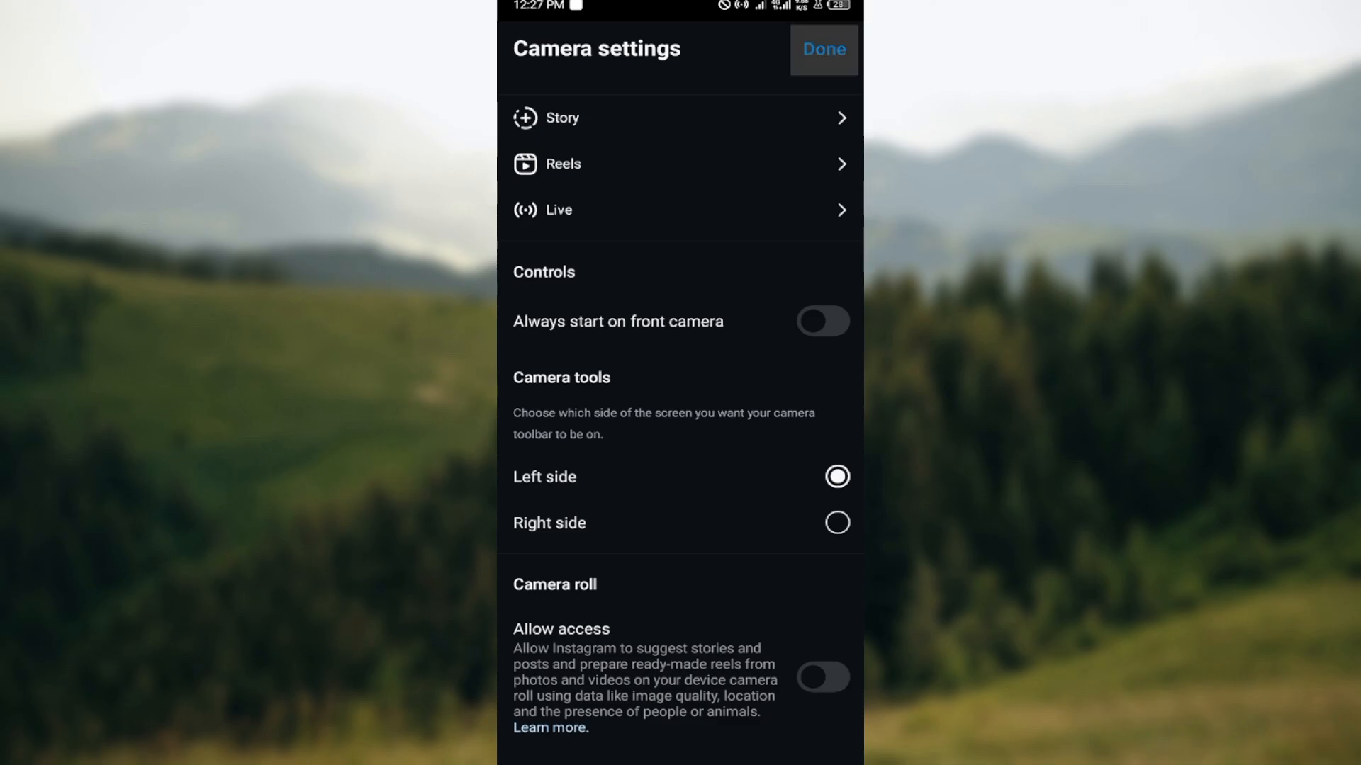
Step: Choose Live mode in the camera carousel and start the go-live countdown
left_click(822, 48)
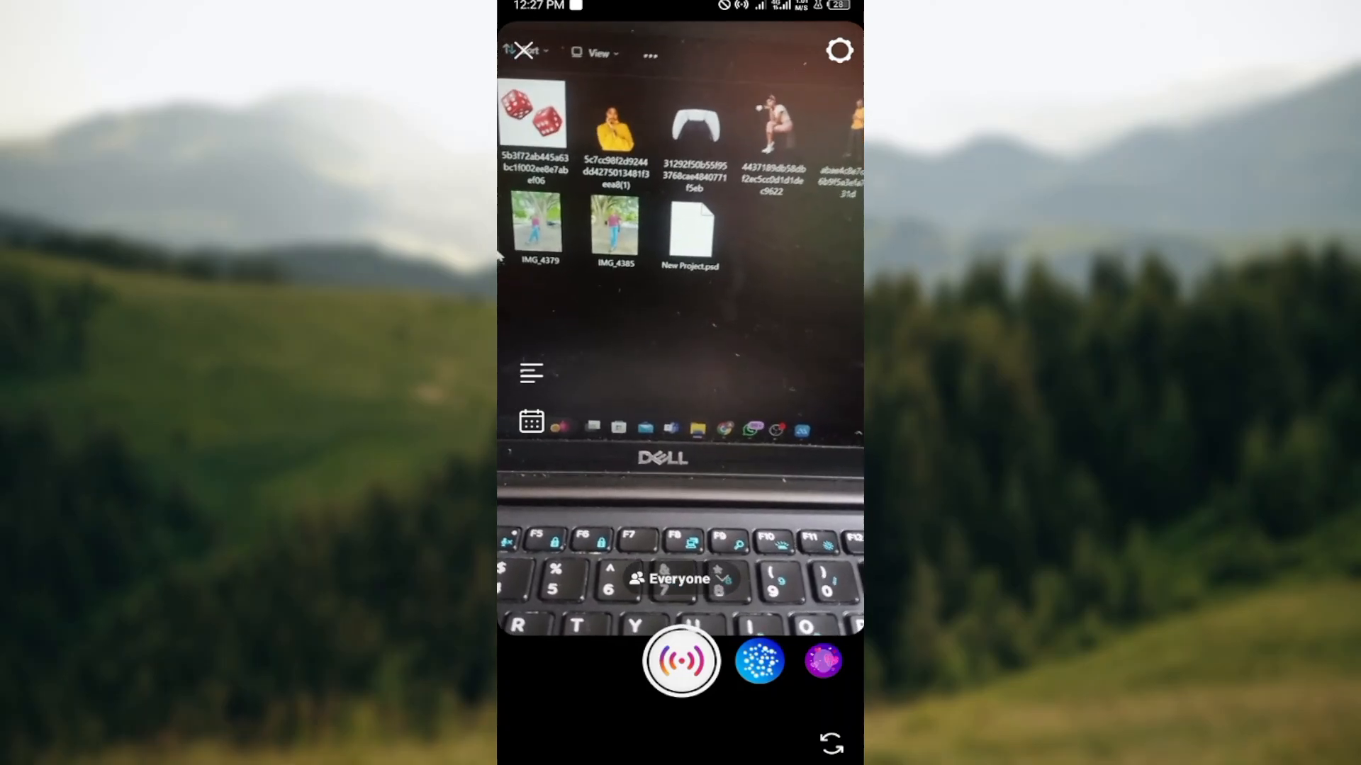
left_click(681, 662)
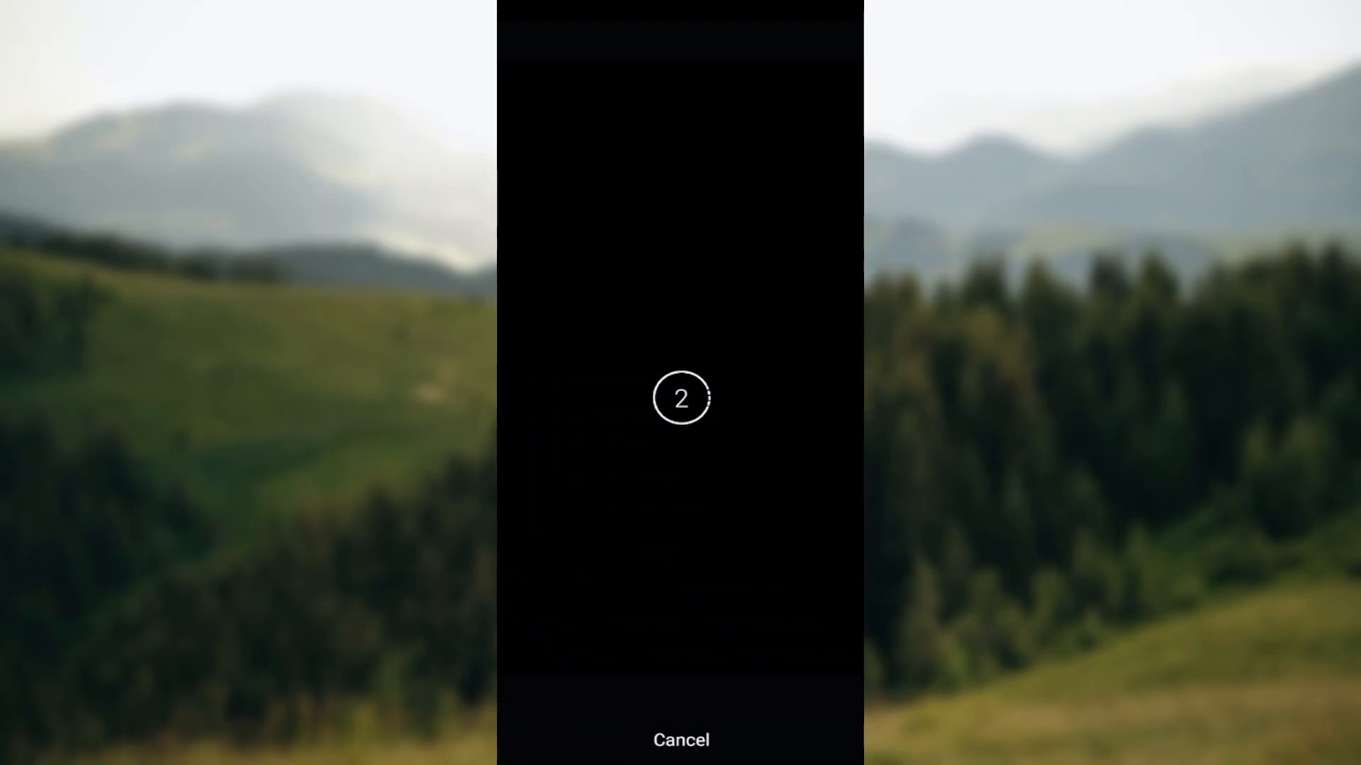